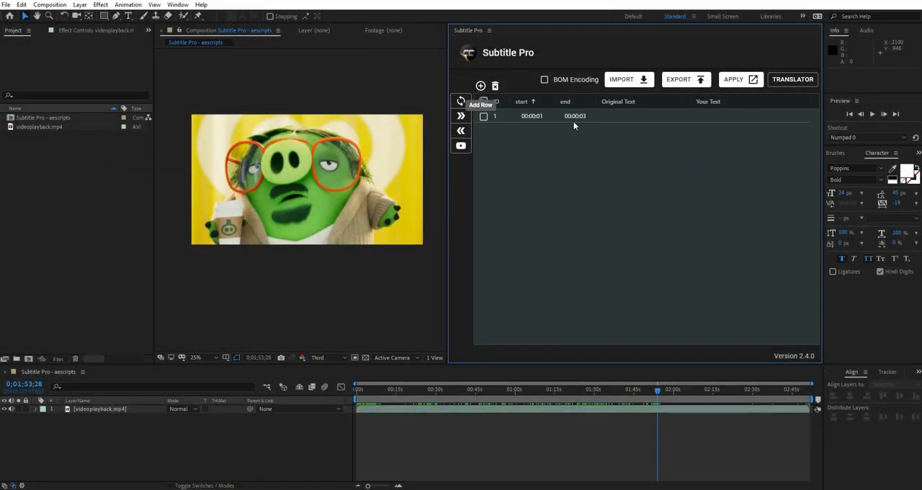
- Replace the sample 'you can add row' line by importing the SRT file's 223 subtitle lines
text(you can add row and write your text)
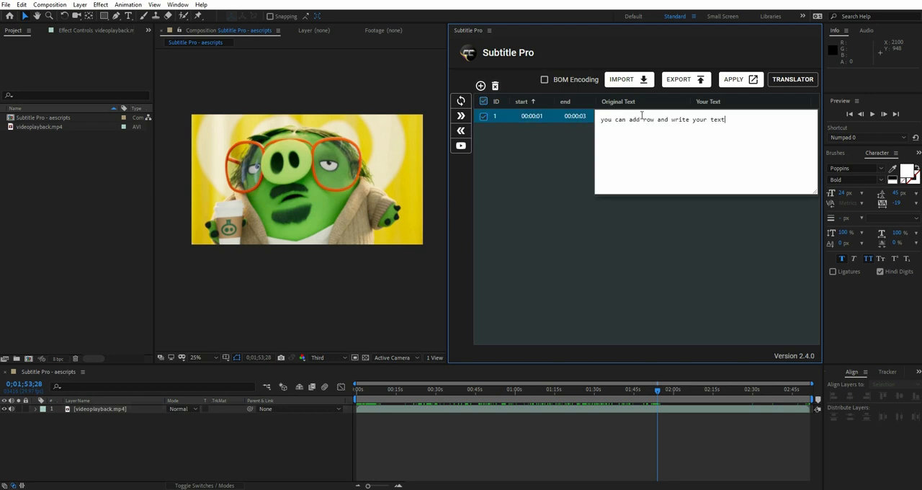
click(620, 79)
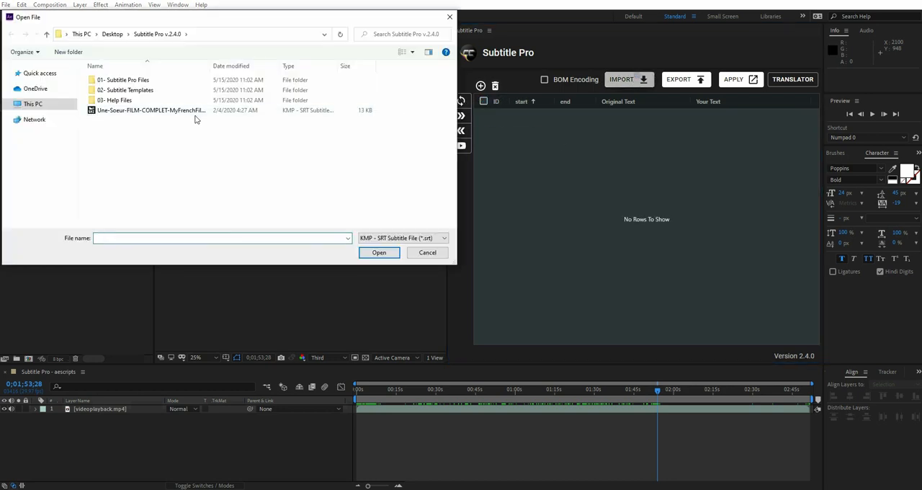
click(379, 252)
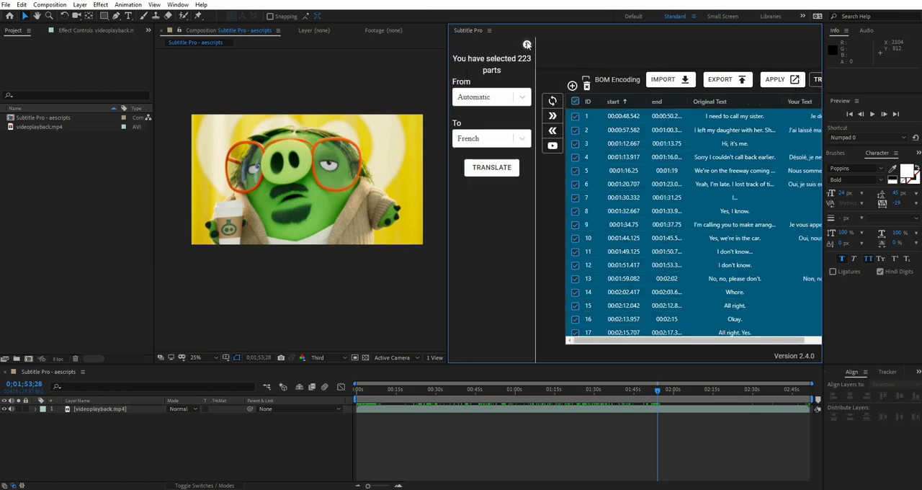
- Translate the 223 lines to French and apply them using the Classic Subtitle 01.aep template
click(492, 167)
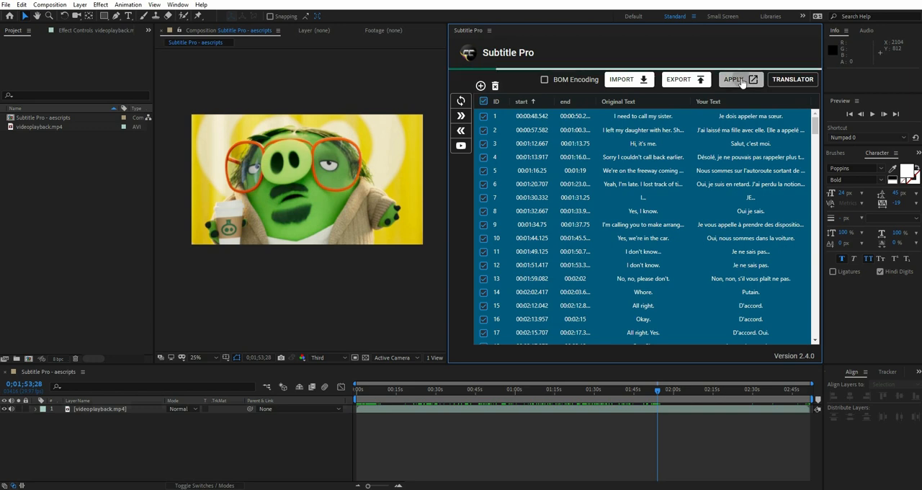
click(735, 79)
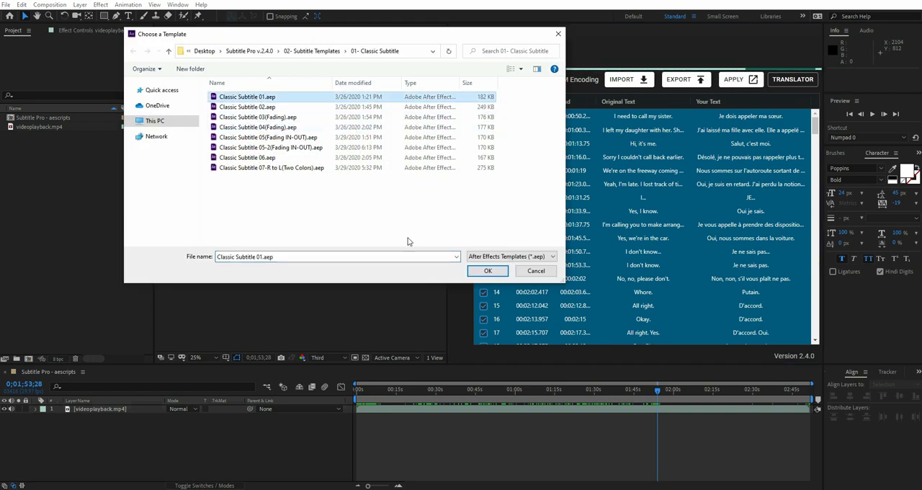
click(487, 271)
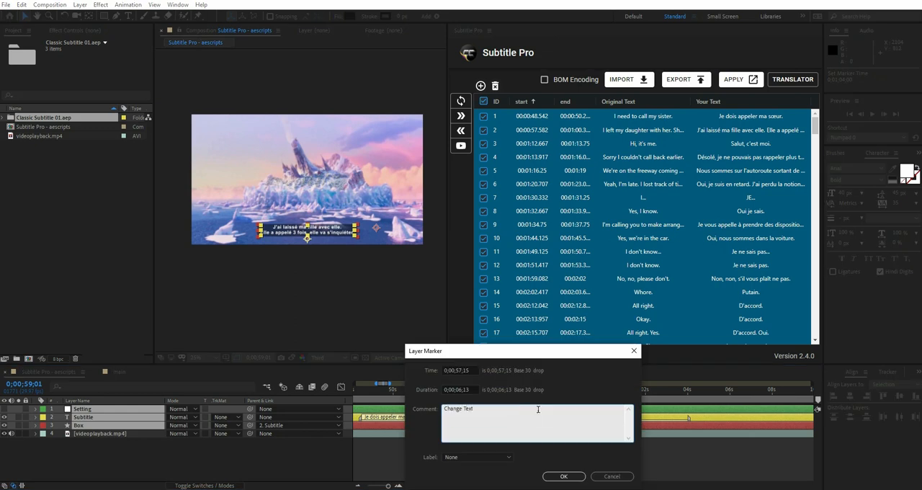
- Set a subtitle marker's comment to 'Change Text' and preview later French subtitles
click(565, 475)
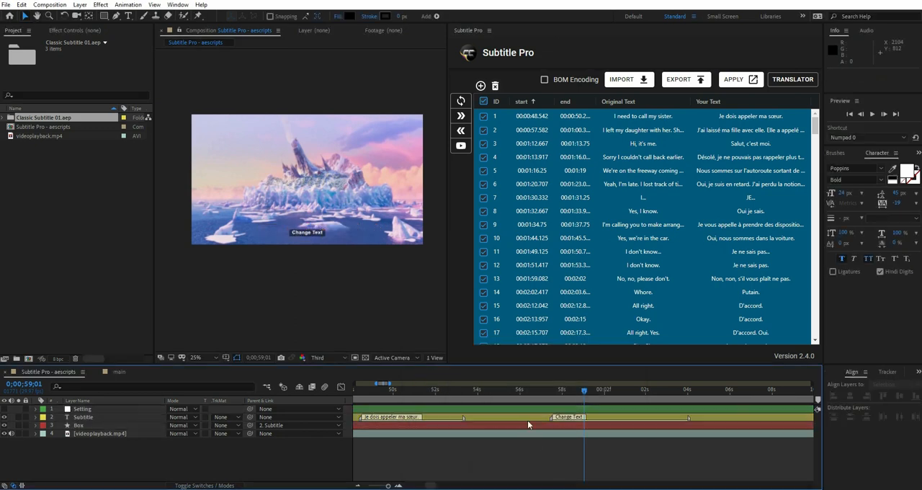
click(853, 167)
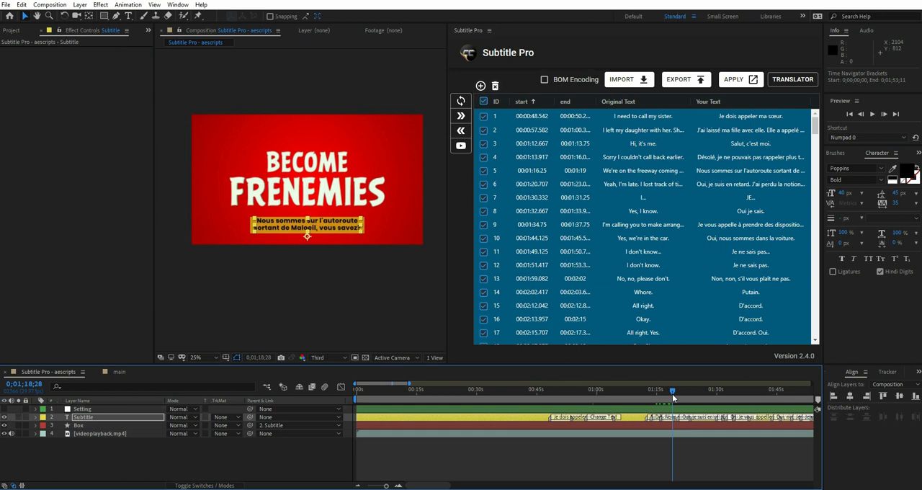
- Fetch the English subtitles from the pasted YouTube URL into the Subtitle Pro table
click(495, 85)
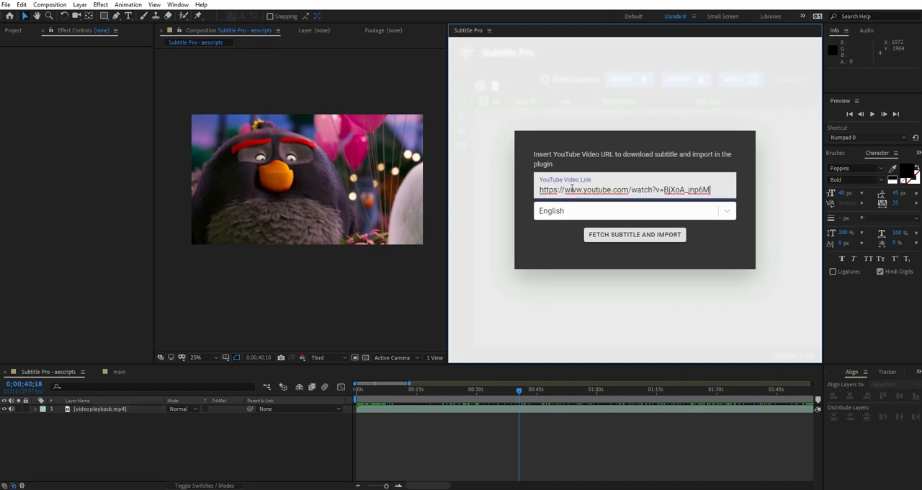
click(634, 233)
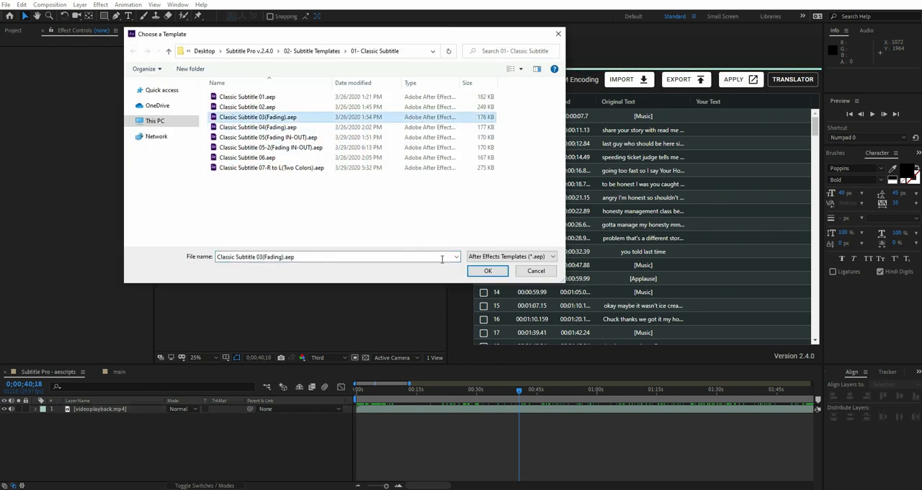
- Apply the English subtitles with the Classic Subtitle 03(Fading).aep template
click(486, 271)
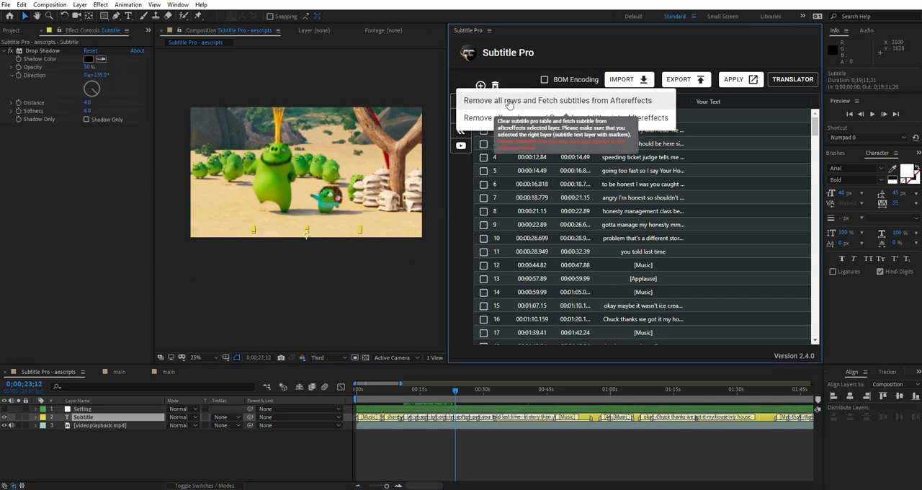
- Remove all rows and fetch the subtitles back from the composition's subtitle layer
click(510, 101)
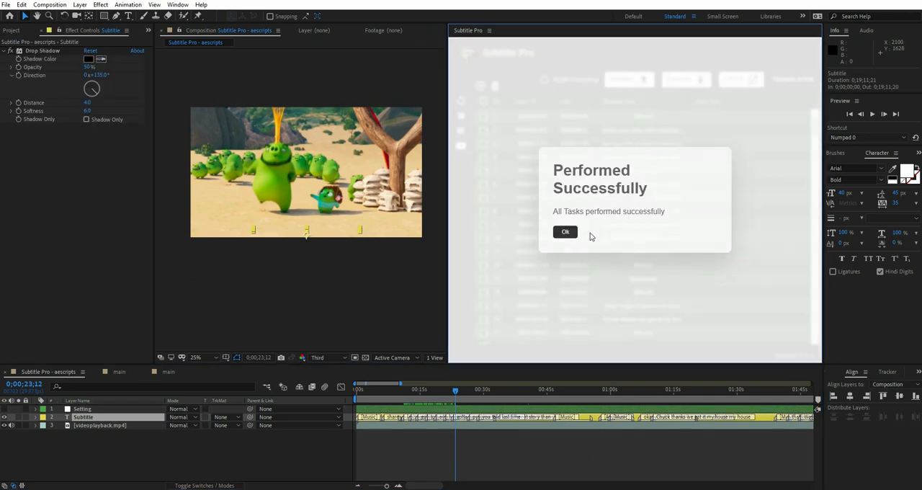
click(564, 230)
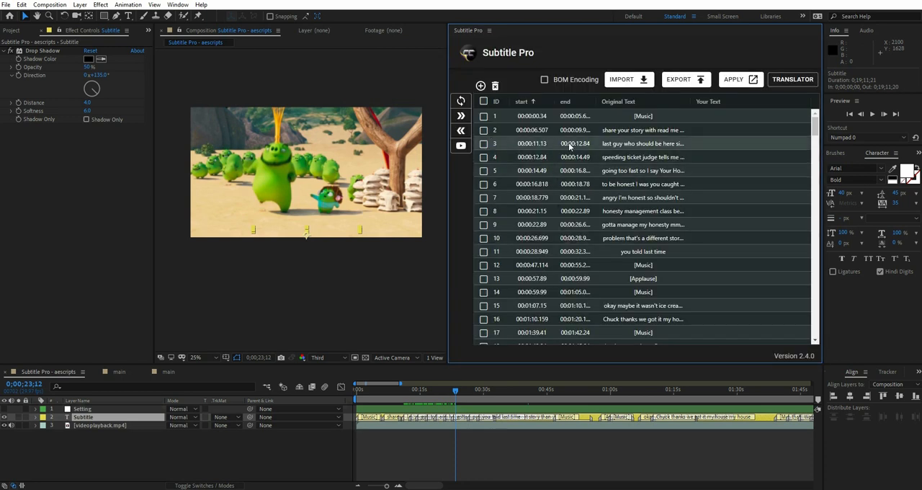